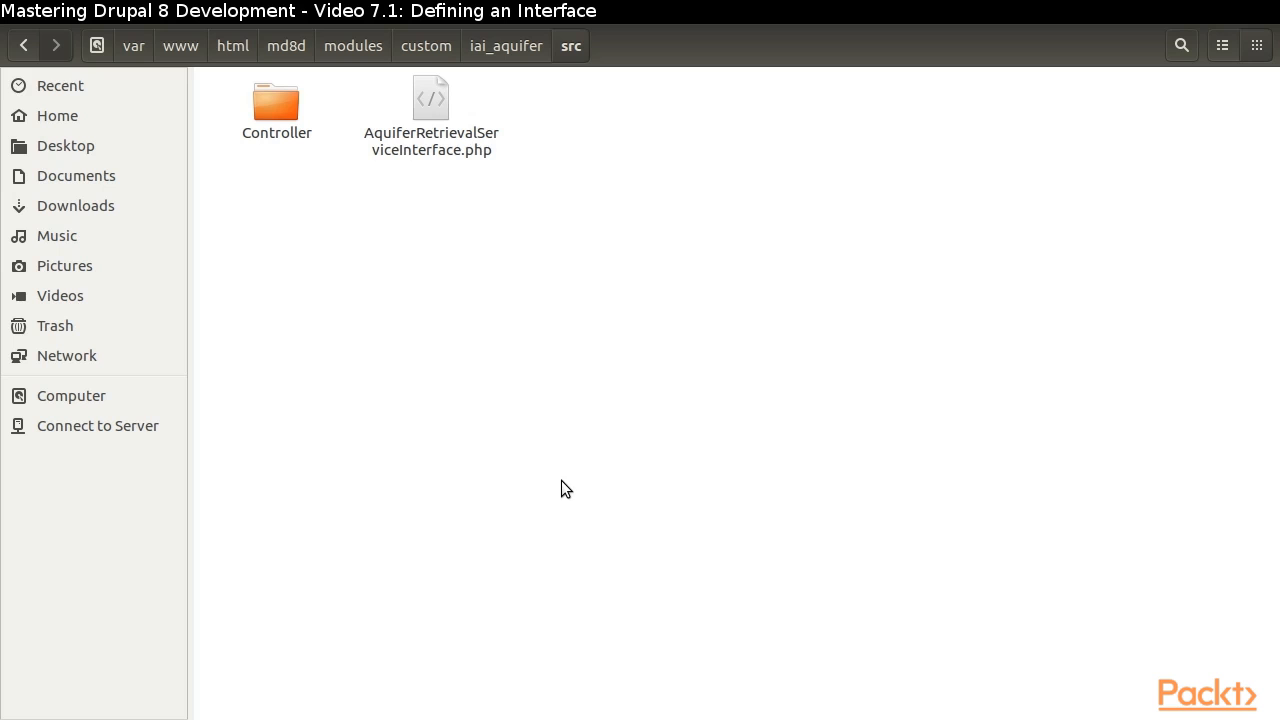
- Bring up the context menu for AquiferRetrievalServiceInterface.php in the src folder
right_click(430, 110)
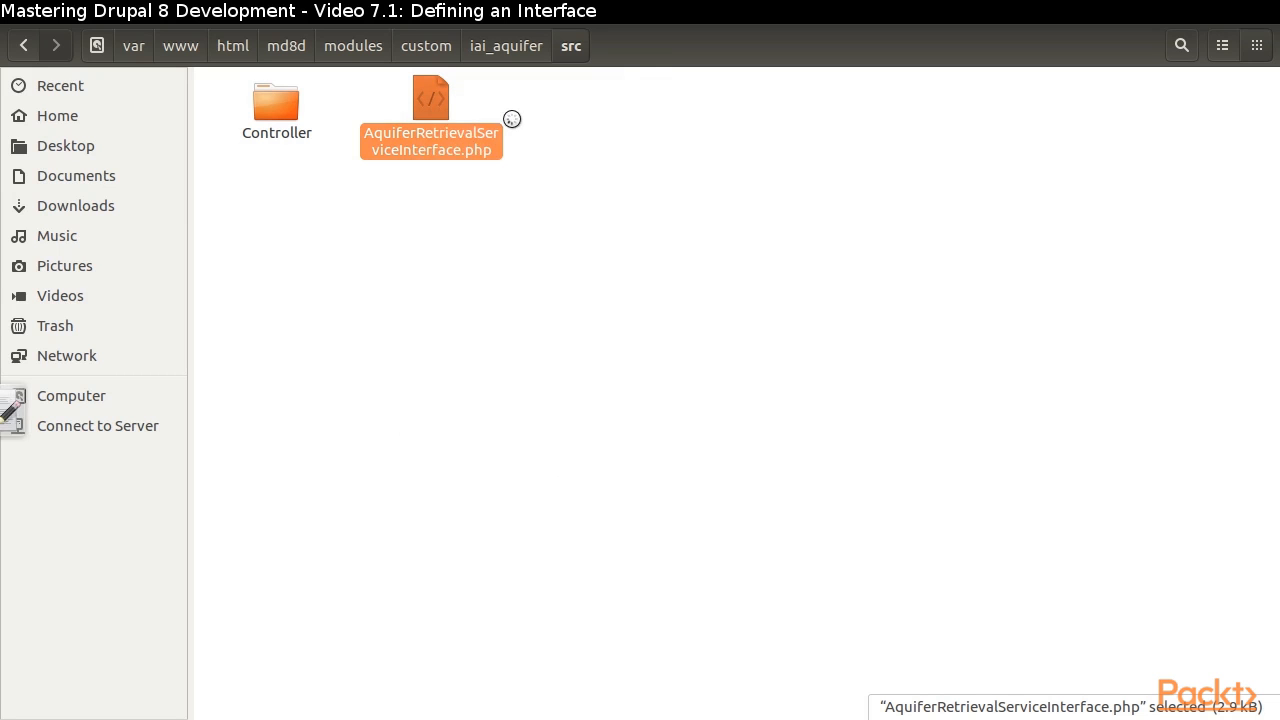
- Open AquiferRetrievalServiceInterface.php in gedit and scroll down to the getAquiferNames declaration
double_click(431, 97)
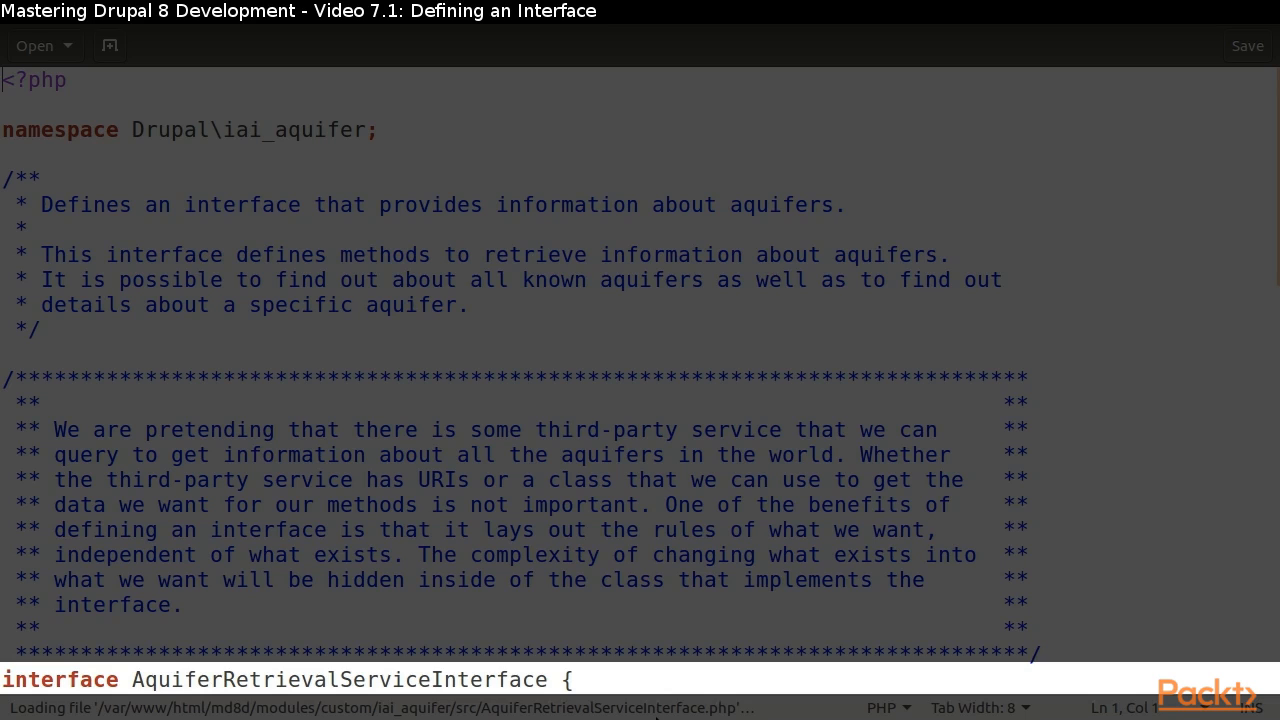
scroll("down", 3)
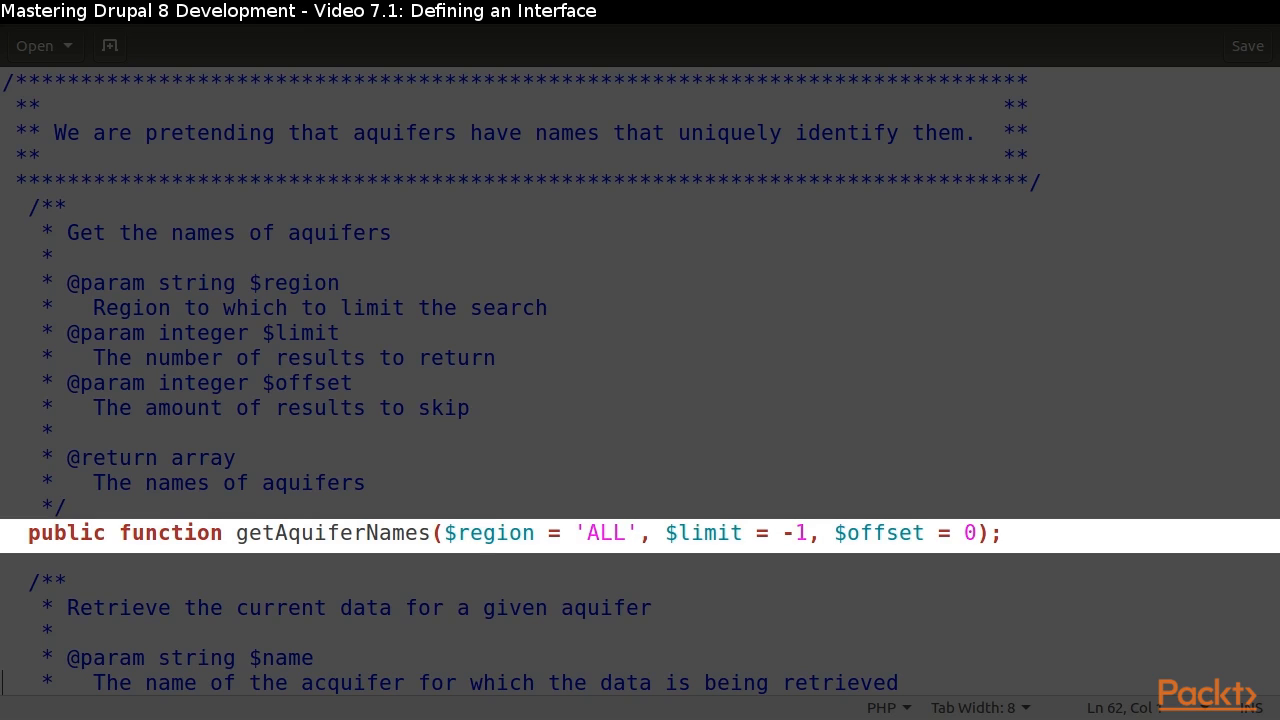
- Scroll past getAquiferNames to the getAquiferData($name) declaration and its doc comment
scroll("up", 3)
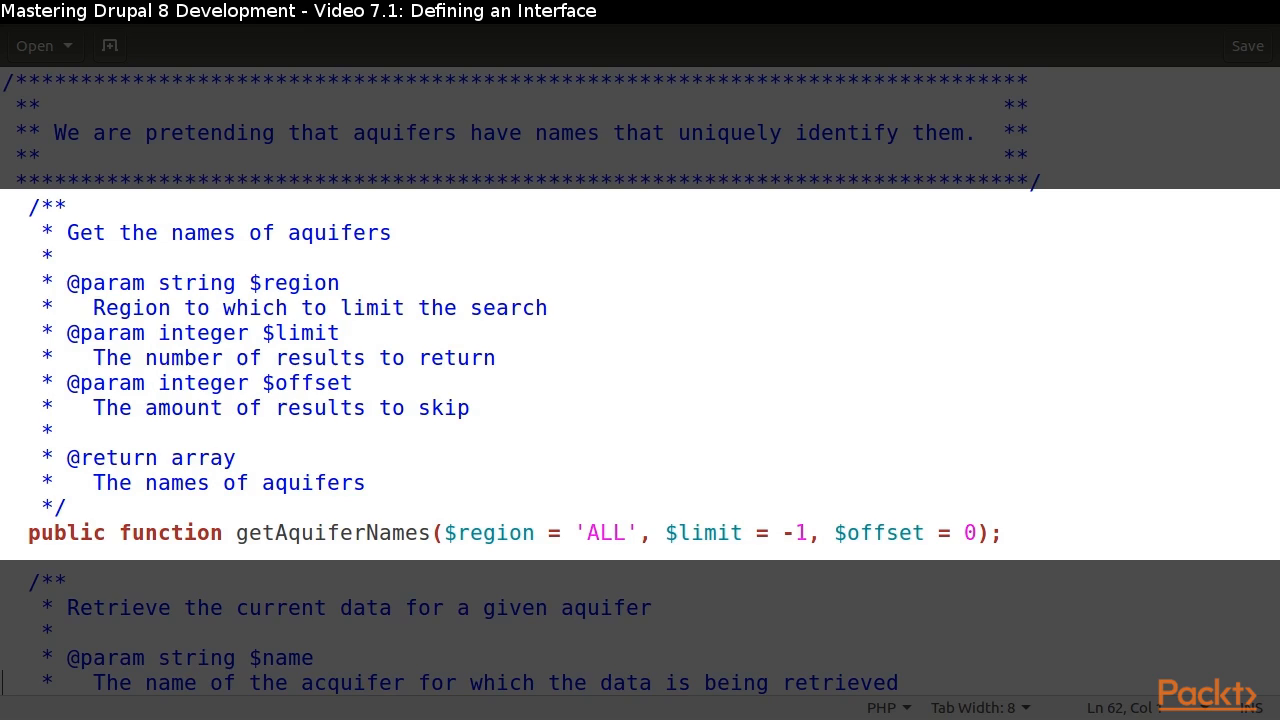
scroll("down", 3)
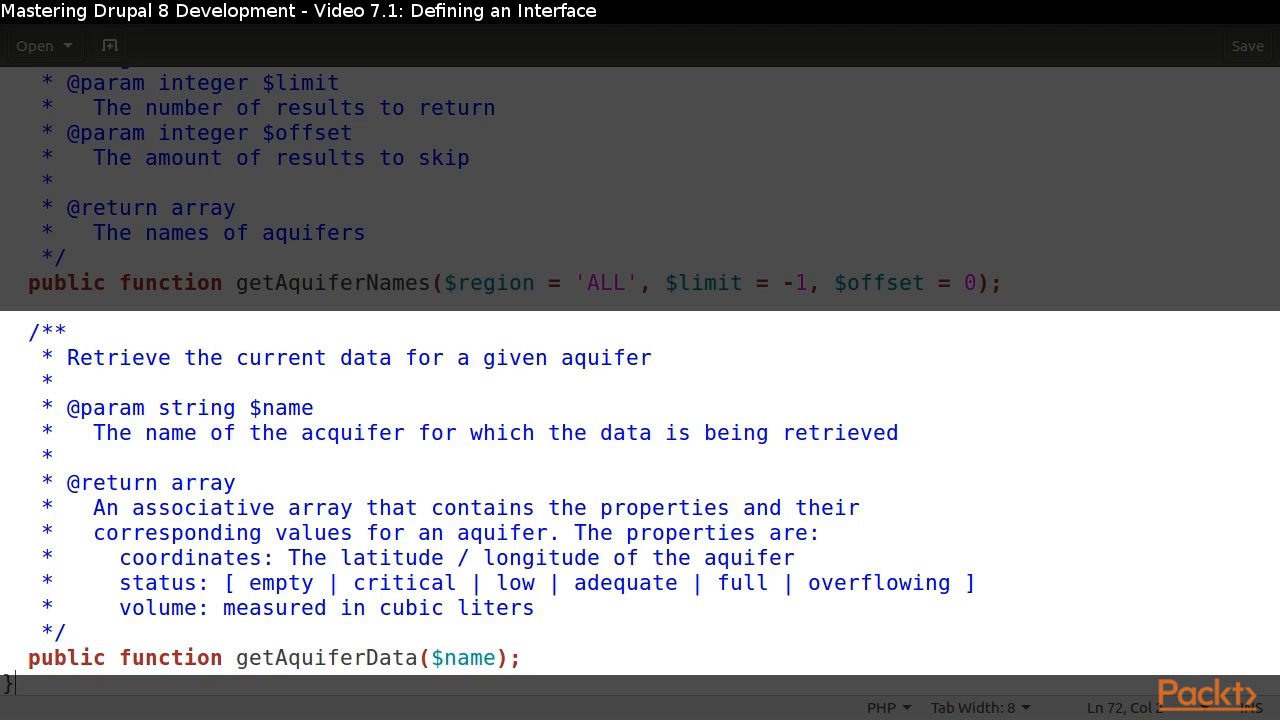
left_click_drag(289, 558, 536, 608)
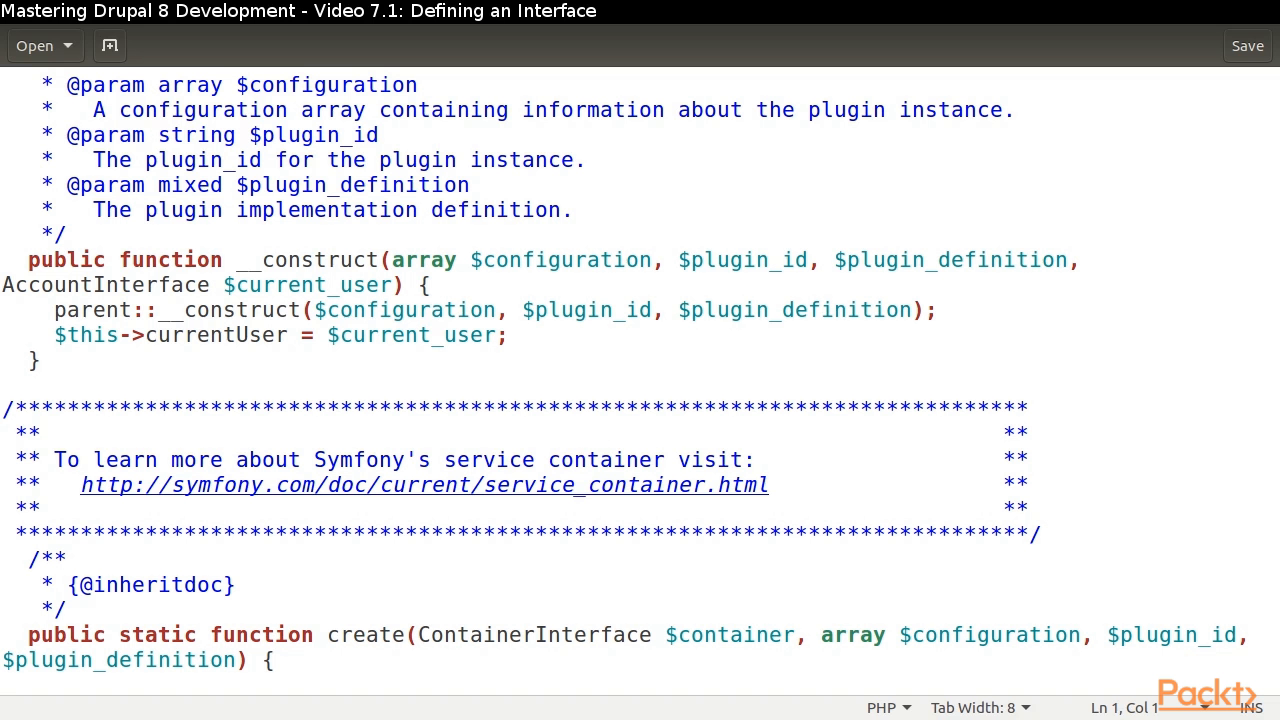
- Select the AccountInterface type hint on the $current_user parameter in __construct
double_click(106, 285)
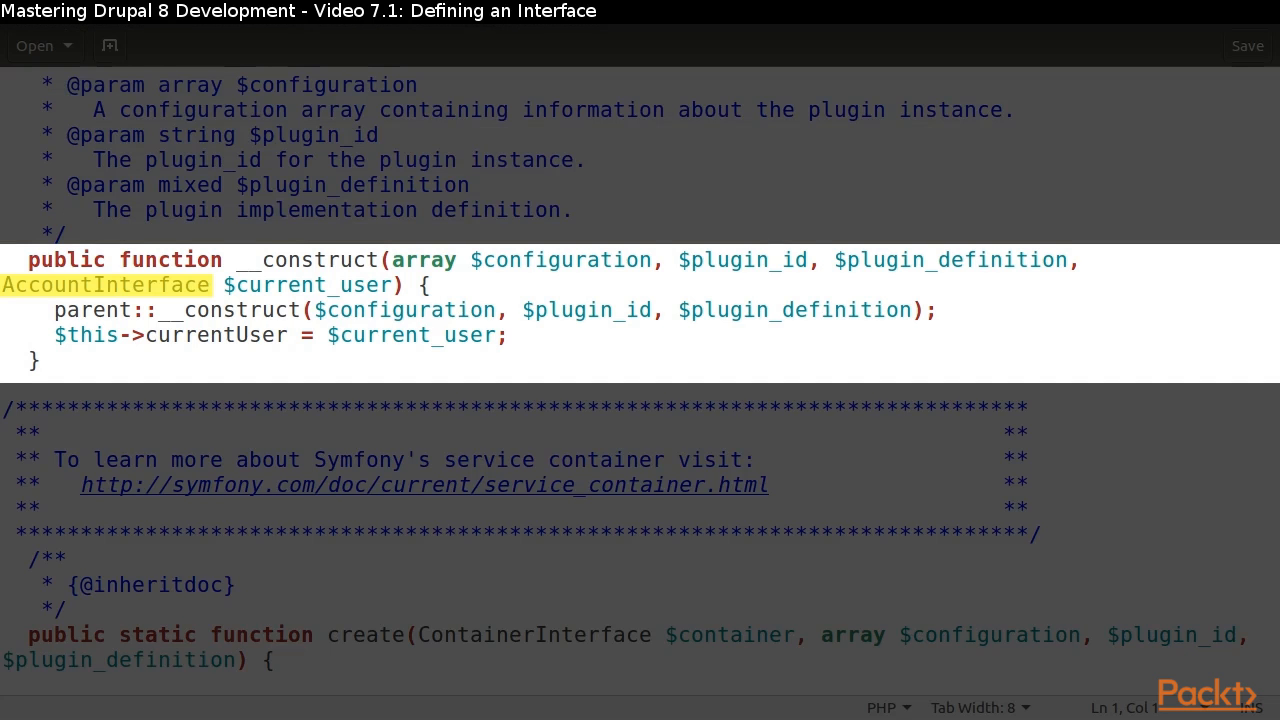